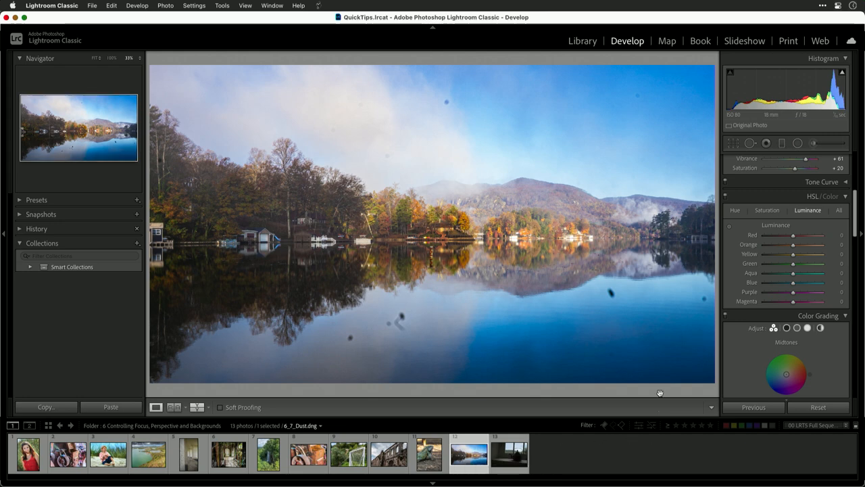
{"action": "mouse_move", "coordinate": [725, 284]}
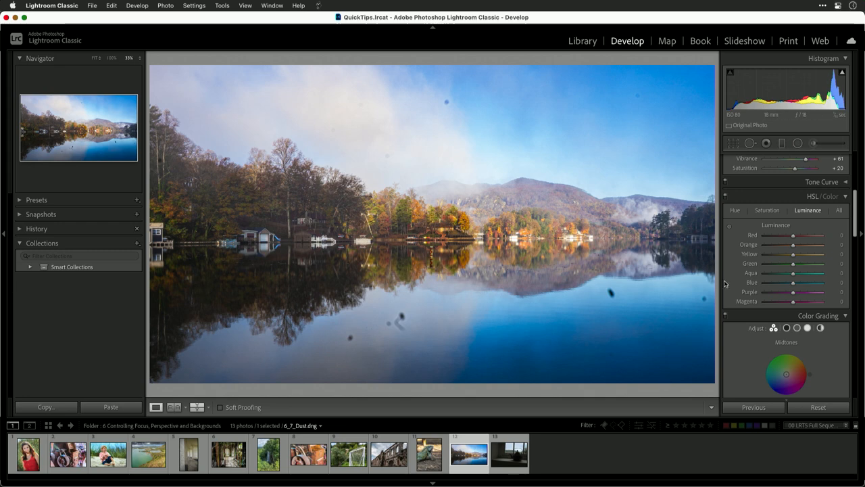
Step: Activate the spot healing brush in Heal mode (size 41, feather 42, opacity 100)
{"action": "left_click", "coordinate": [750, 142]}
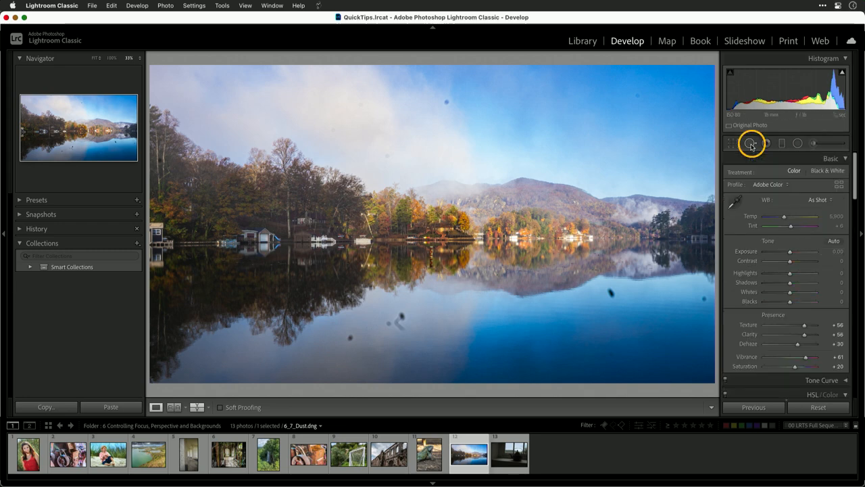
{"action": "left_click", "coordinate": [751, 142]}
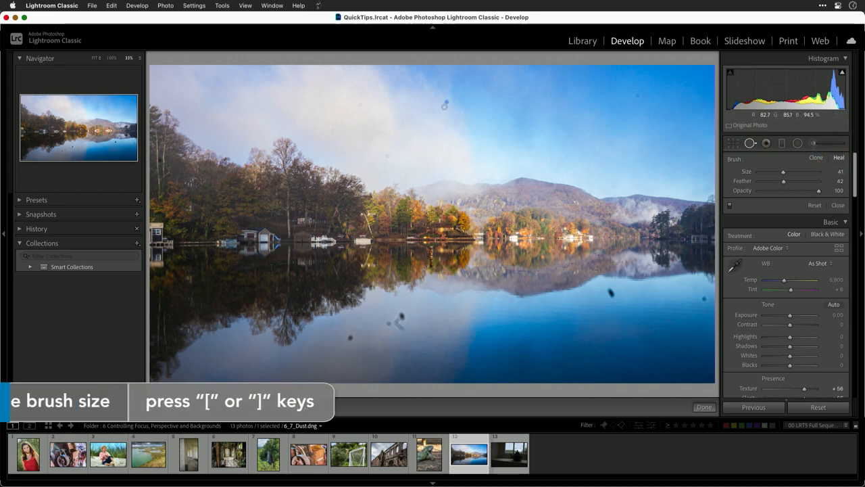
{"action": "key", "text": "]"}
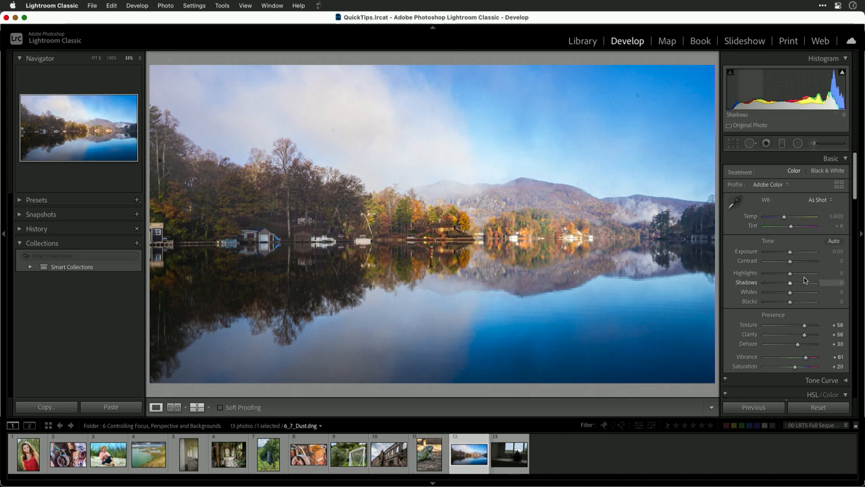
Step: Set exposure to +0.30, highlights to −92, and ease dehaze from +30 to +20
{"action": "left_click_drag", "start_coordinate": [789, 251], "coordinate": [811, 251]}
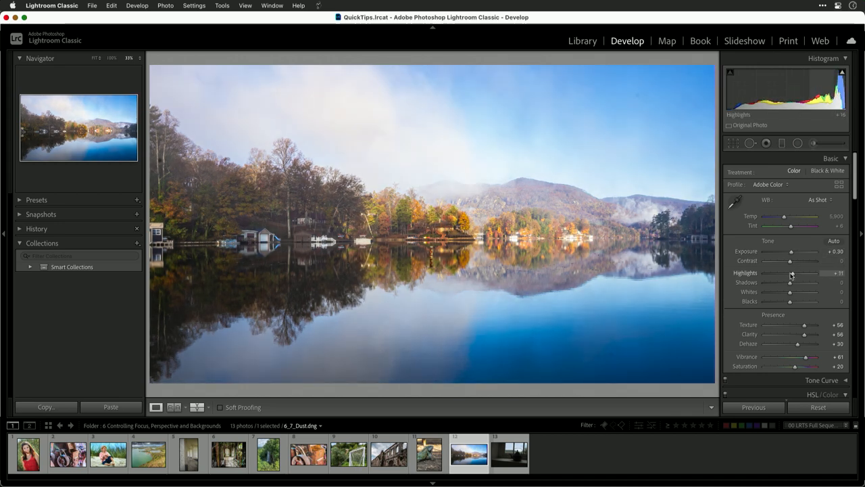
{"action": "left_click_drag", "start_coordinate": [792, 274], "coordinate": [758, 274]}
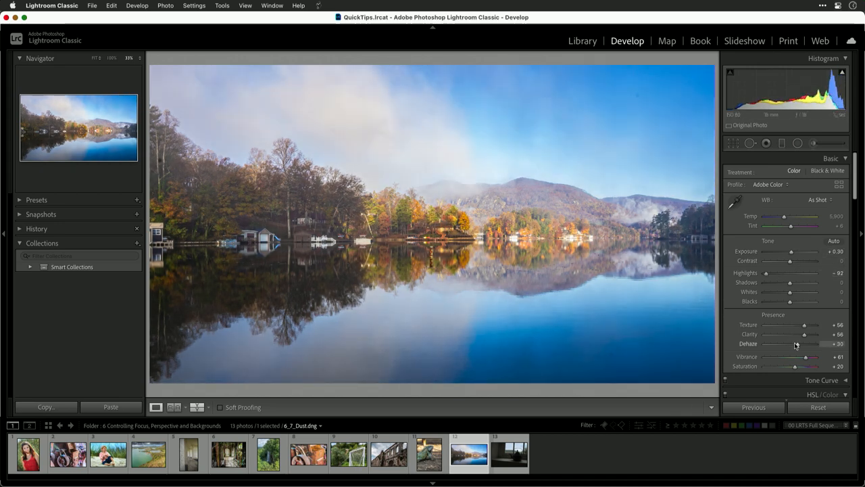
{"action": "left_click_drag", "start_coordinate": [804, 343], "coordinate": [796, 343]}
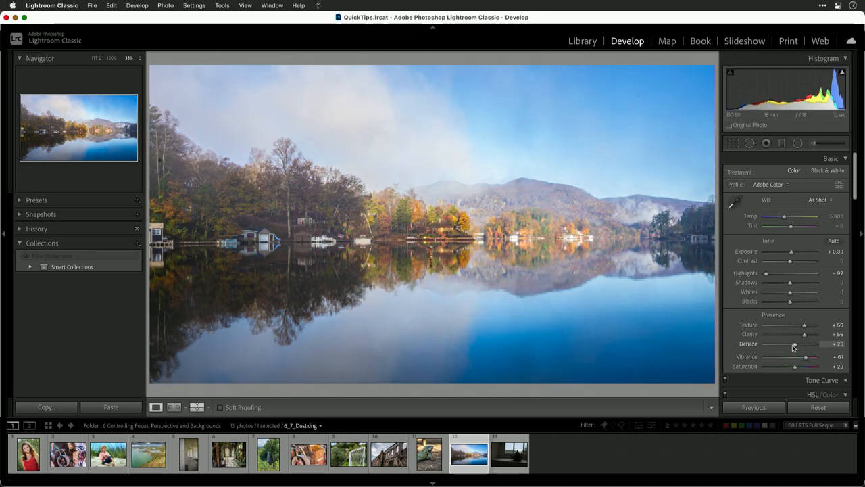